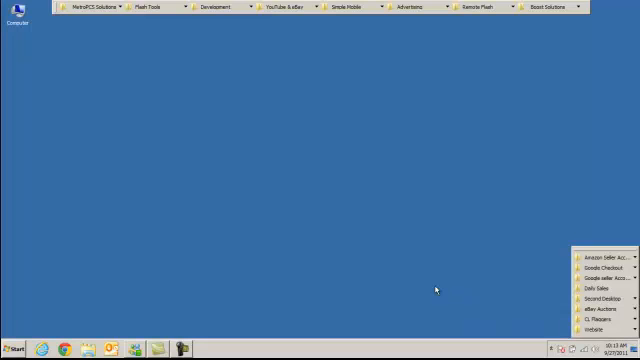
mouse_move(310, 128)
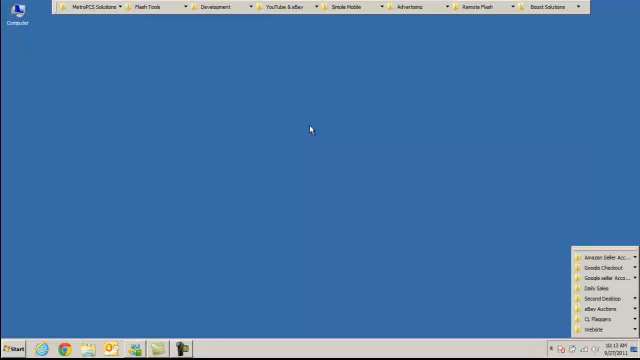
mouse_move(485, 256)
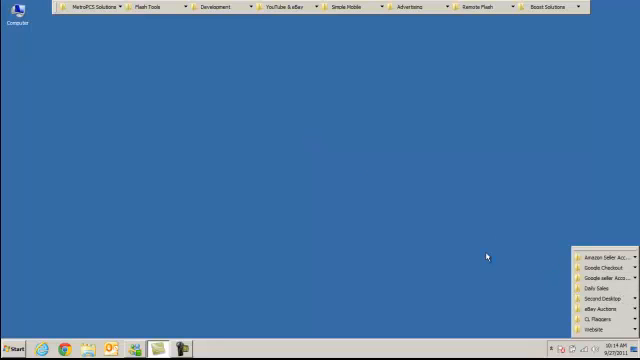
mouse_move(191, 187)
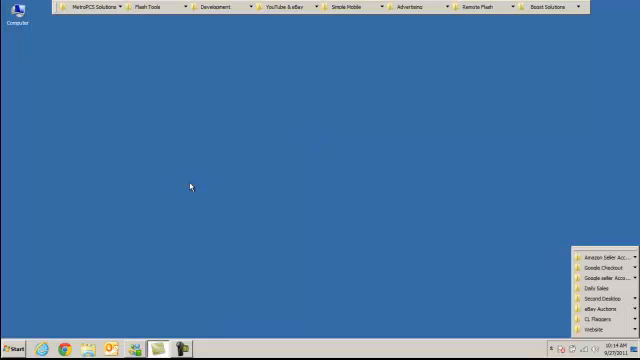
mouse_move(208, 196)
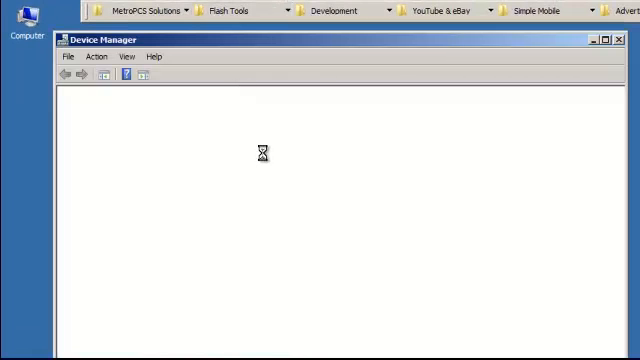
mouse_move(423, 45)
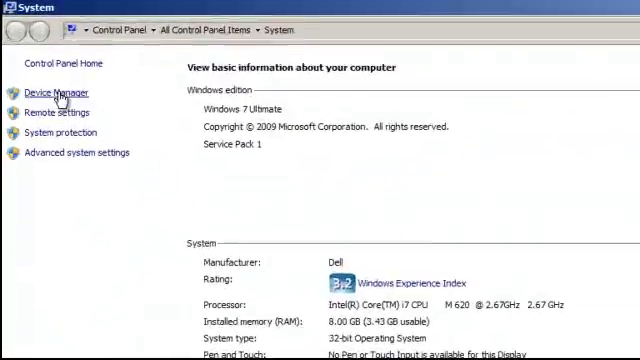
Open Device Manager and confirm the phone appears as Android Composite ADB Interface.
left_click(59, 92)
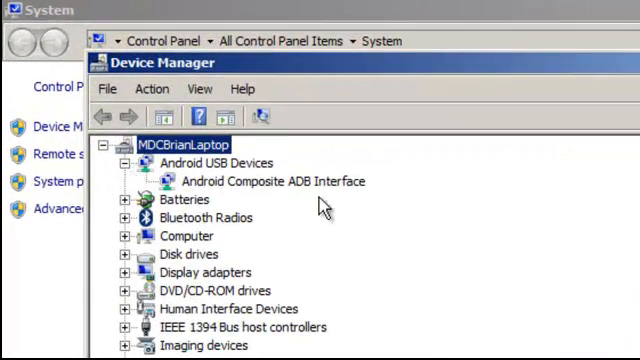
mouse_move(311, 196)
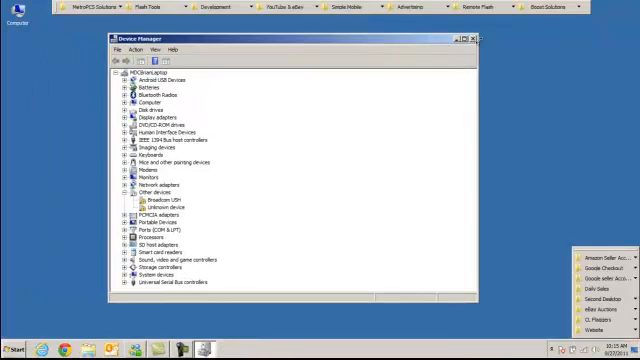
Close Device Manager and run 'adb shell' from the platform-tools Command Prompt.
left_click(475, 39)
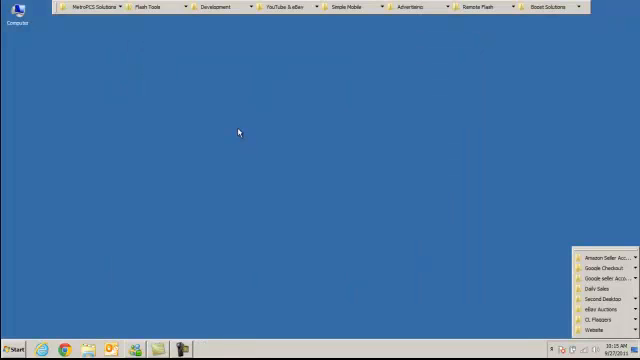
mouse_move(175, 131)
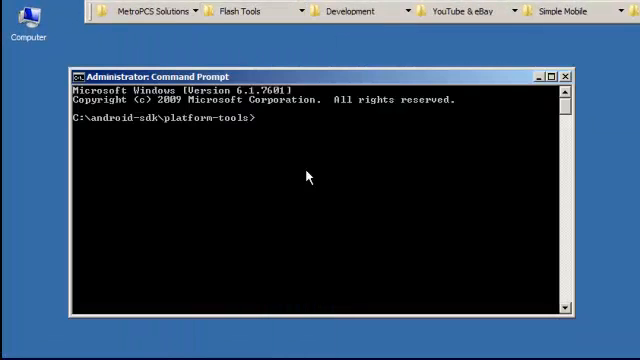
mouse_move(240, 135)
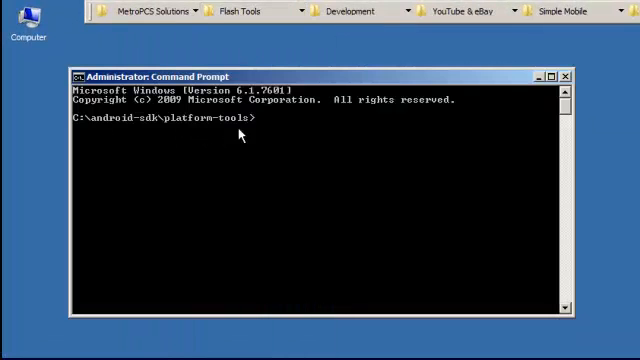
type("ad")
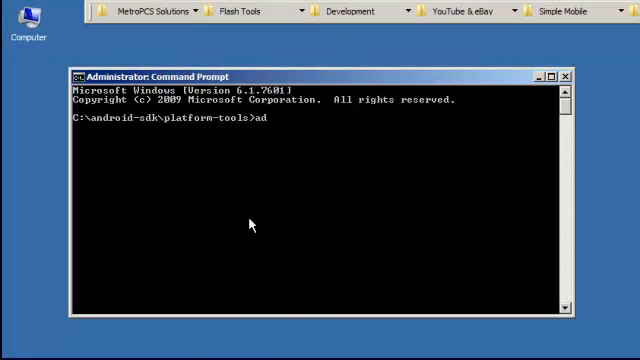
type("b shell")
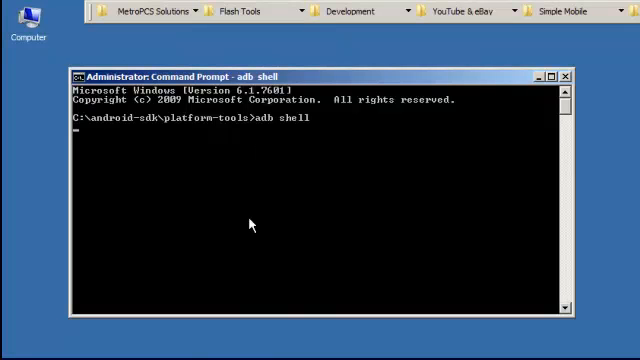
key("Return")
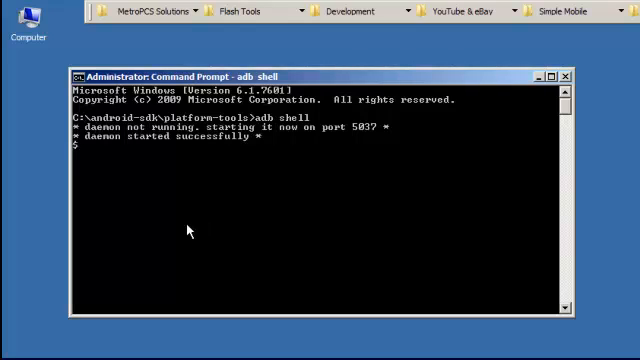
mouse_move(82, 157)
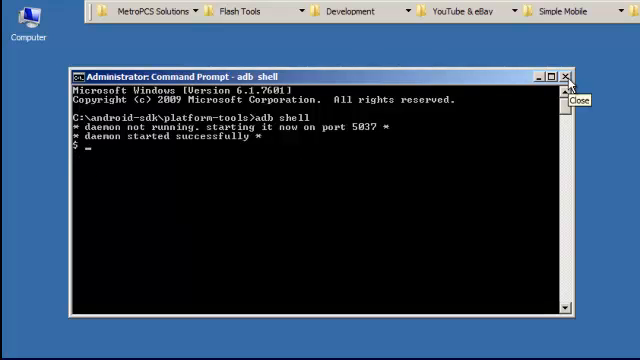
Close the shell, enter Root Evo 2.3.3 and launch the Revolutionary Beta Key shortcut.
left_click(571, 76)
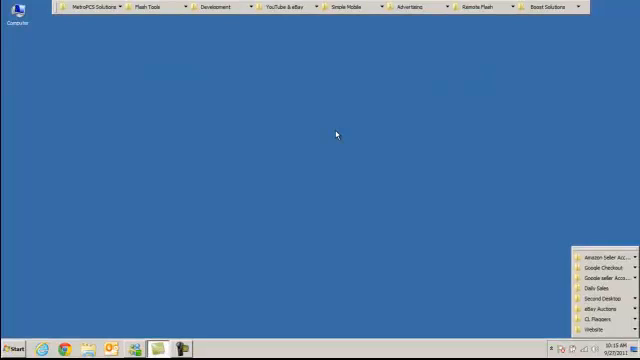
mouse_move(178, 229)
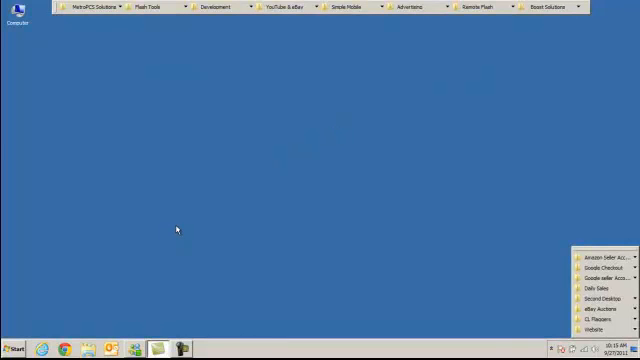
mouse_move(120, 278)
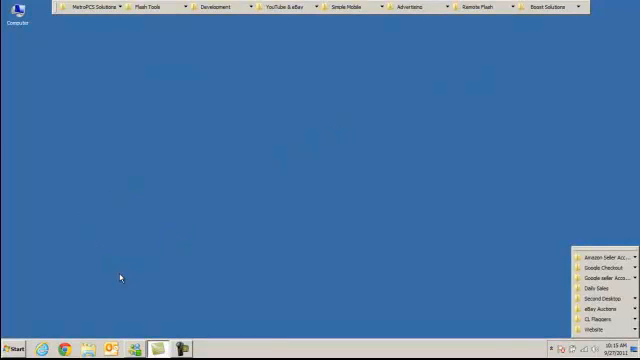
mouse_move(67, 326)
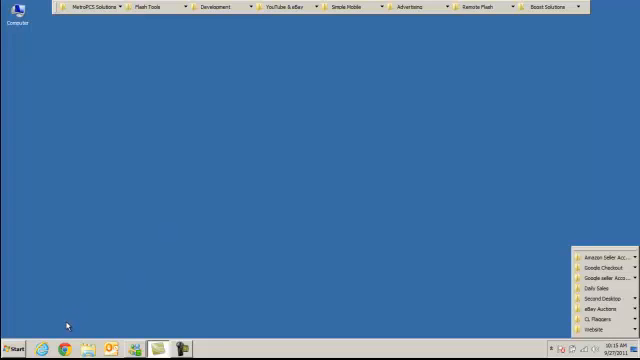
mouse_move(144, 281)
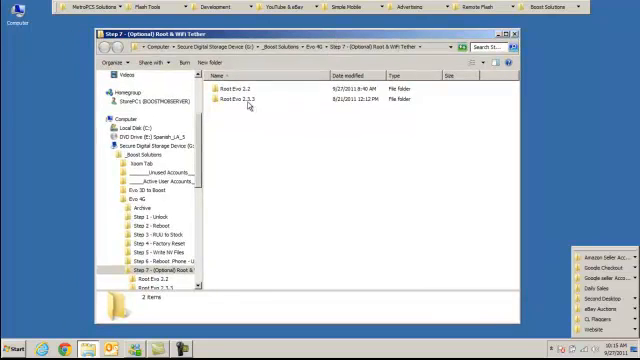
double_click(249, 97)
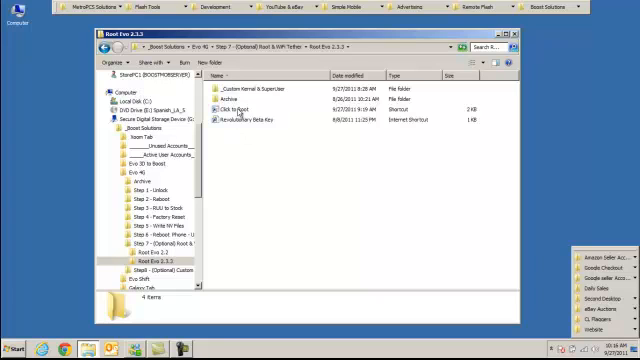
left_click(248, 118)
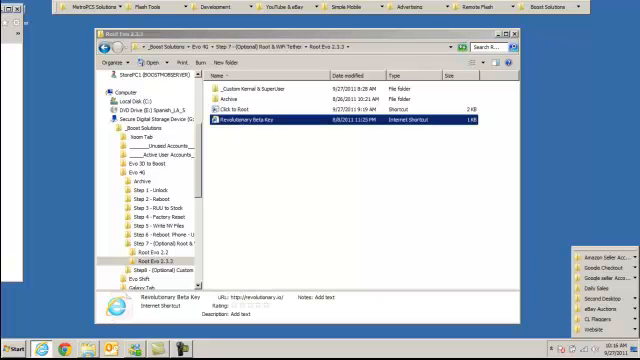
double_click(252, 119)
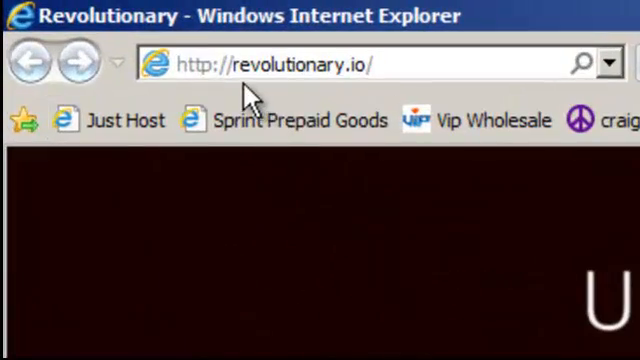
mouse_move(340, 95)
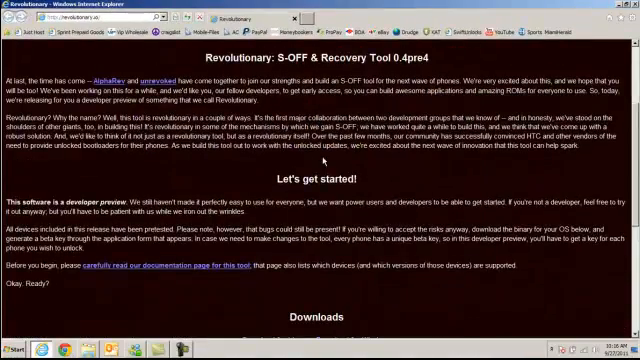
Scroll the revolutionary.io page down to its Downloads section.
scroll("down", 3)
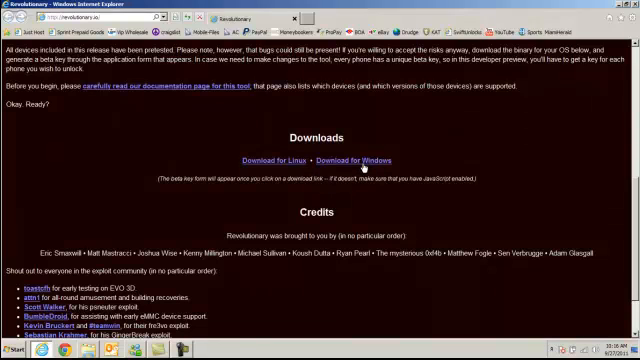
Download Revolutionary for Windows and choose Save as for the zip.
left_click(354, 160)
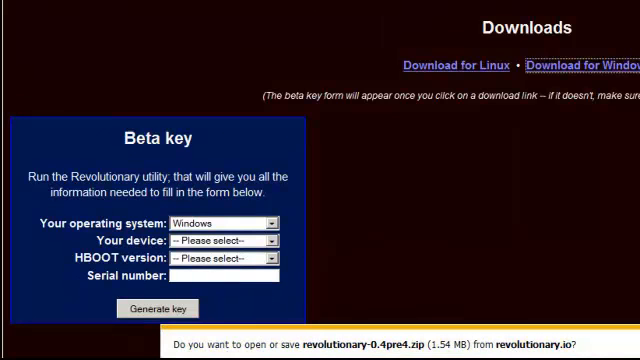
left_click(565, 325)
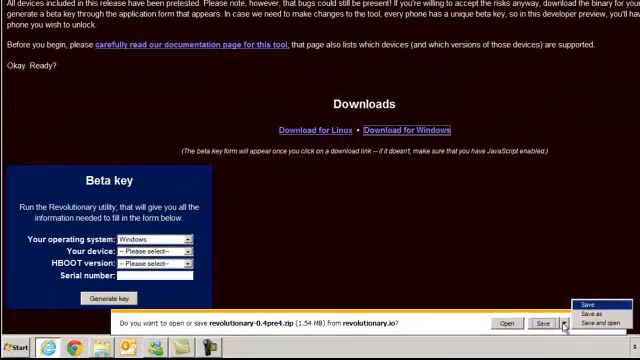
left_click(590, 312)
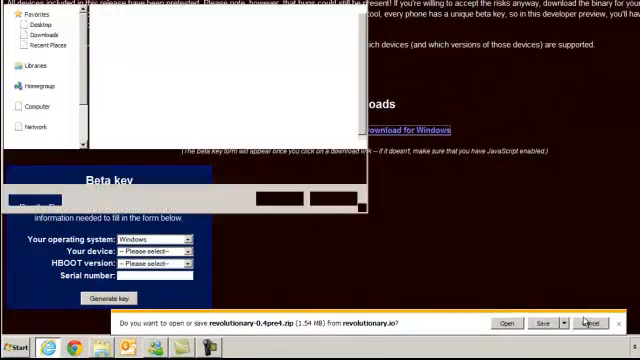
Save revolutionary-0.4pre4.zip to the Desktop.
left_click(542, 323)
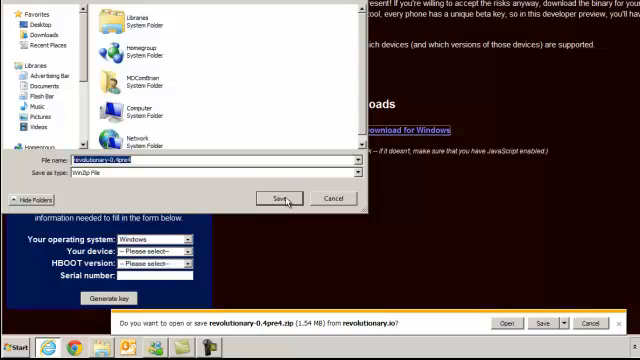
left_click(281, 197)
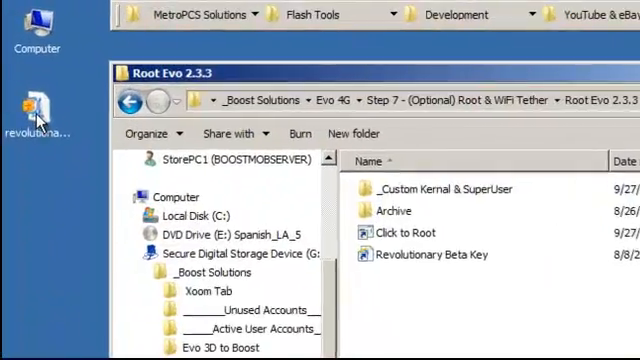
Extract the zip into a revolutionary-0.4pre4 desktop folder and select revolutionary.exe.
right_click(38, 105)
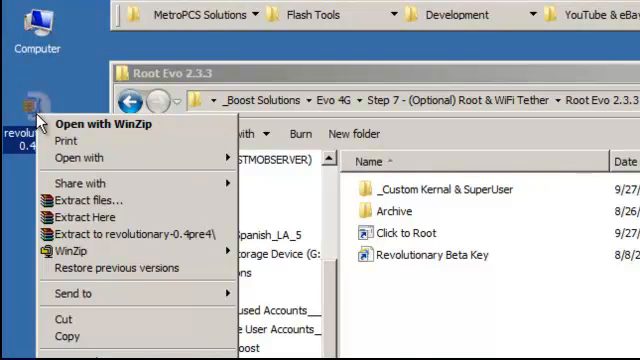
mouse_move(120, 234)
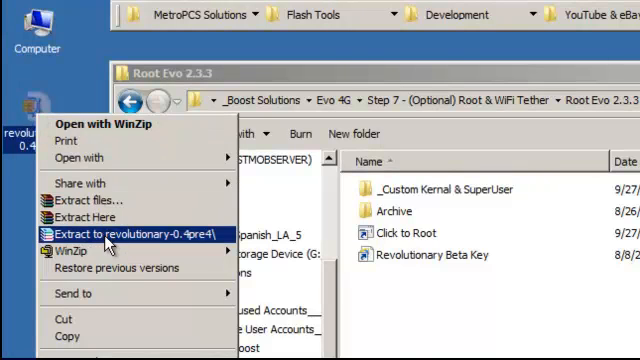
left_click(124, 234)
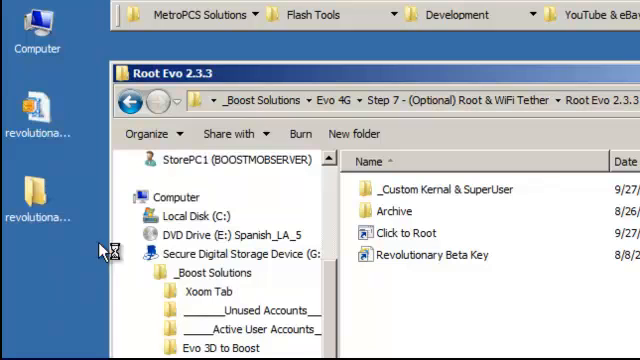
mouse_move(40, 195)
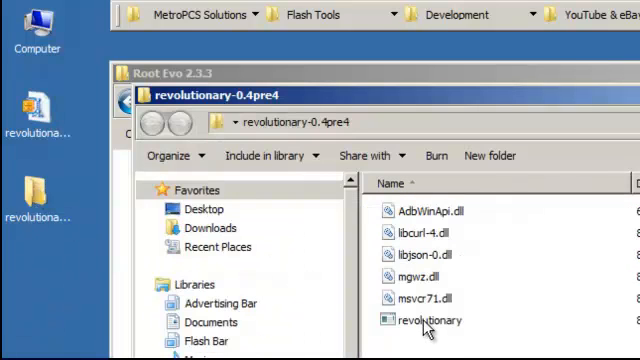
left_click(430, 320)
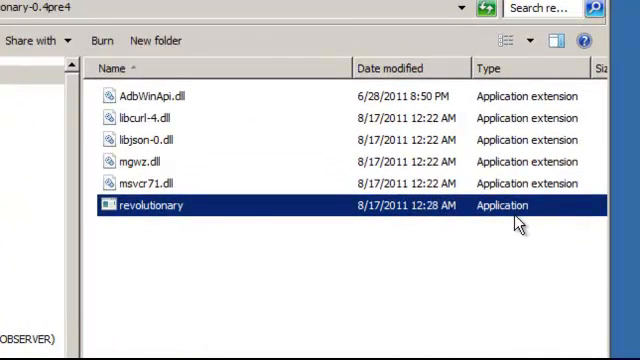
mouse_move(205, 218)
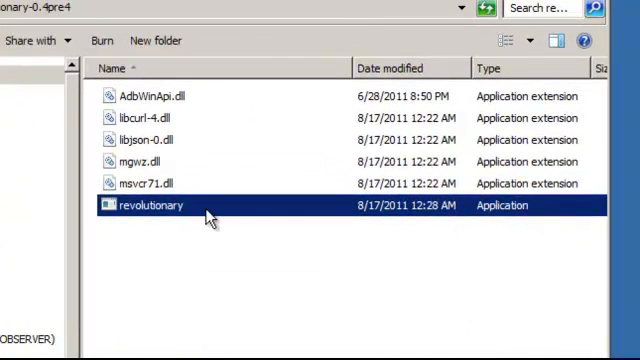
Launch revolutionary.exe and pick HTC Evo 4G as the device on the key form.
double_click(150, 205)
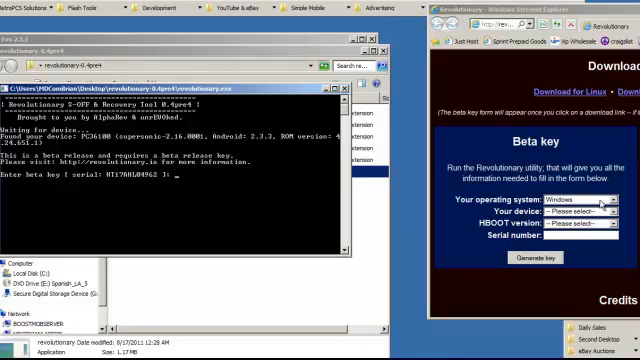
left_click(585, 211)
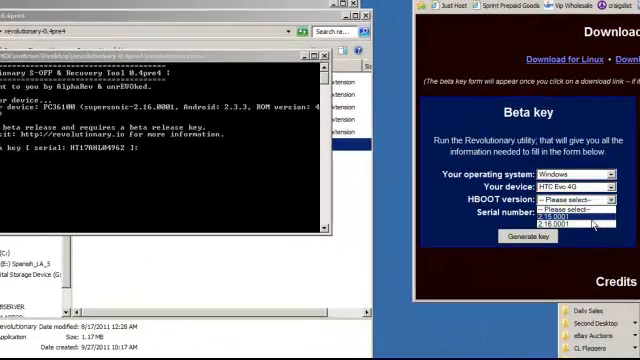
left_click(556, 223)
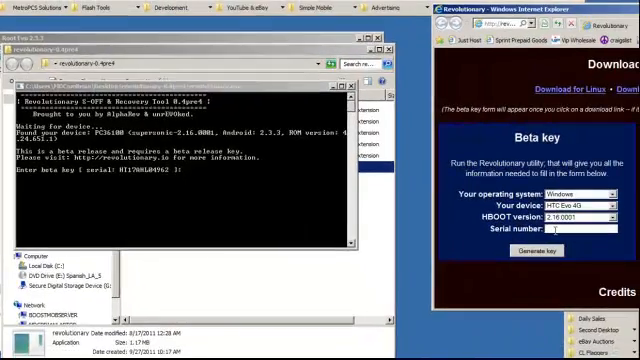
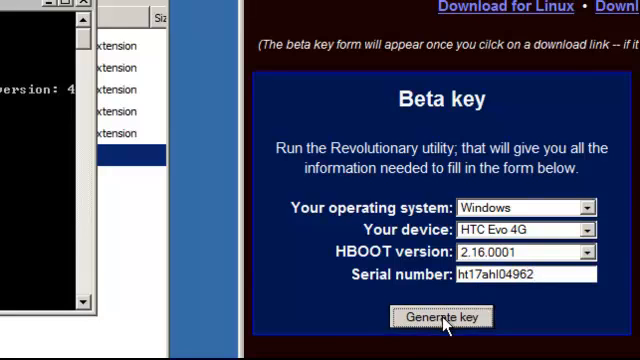
left_click(437, 316)
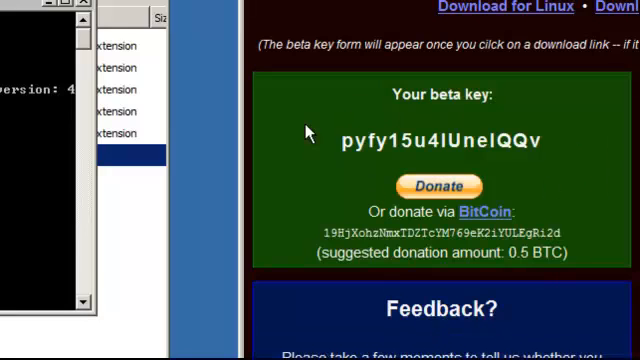
mouse_move(308, 133)
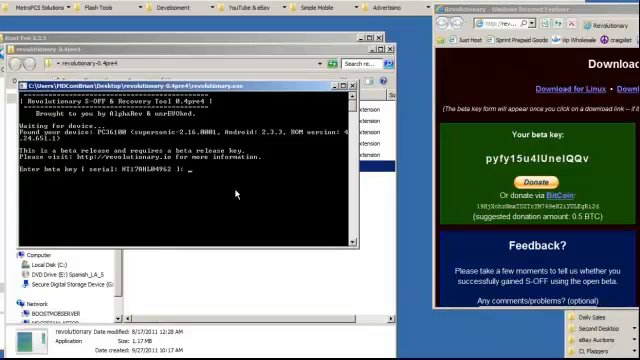
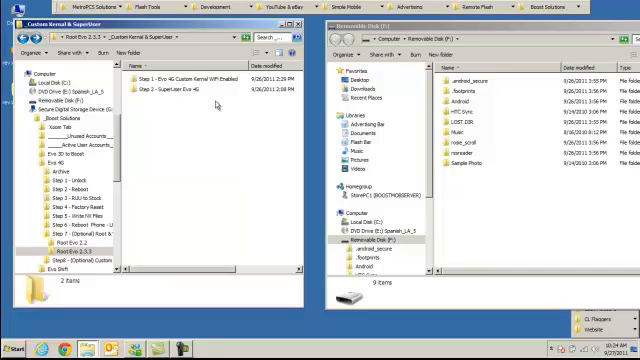
mouse_move(210, 108)
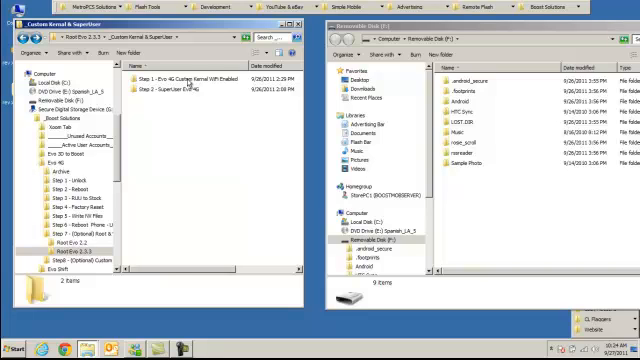
Copy the update zip from 'Step 1 - Evo 4G Custom Kernal WiFi Enabled' onto Removable Disk (F:).
double_click(200, 78)
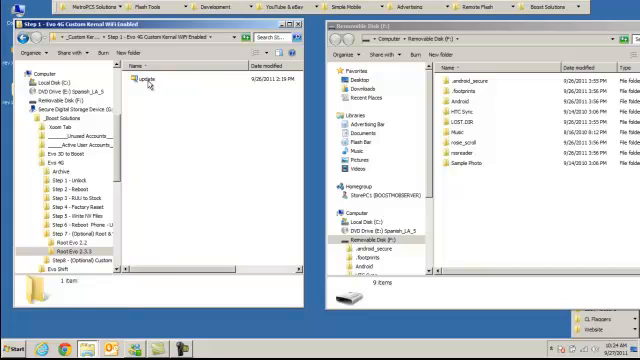
left_click(160, 75)
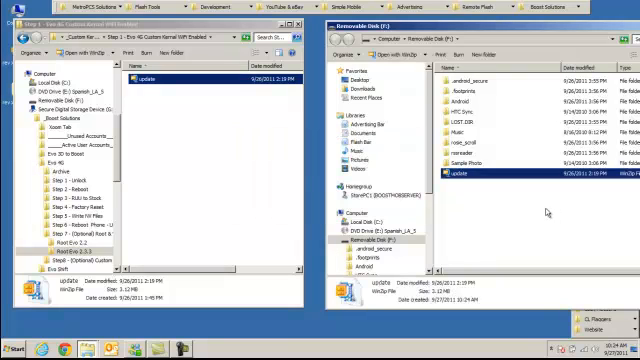
mouse_move(510, 222)
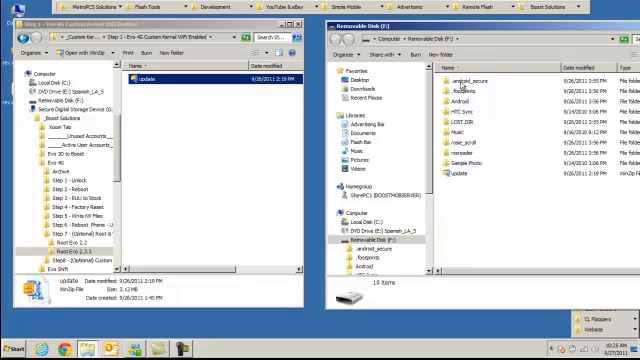
mouse_move(472, 213)
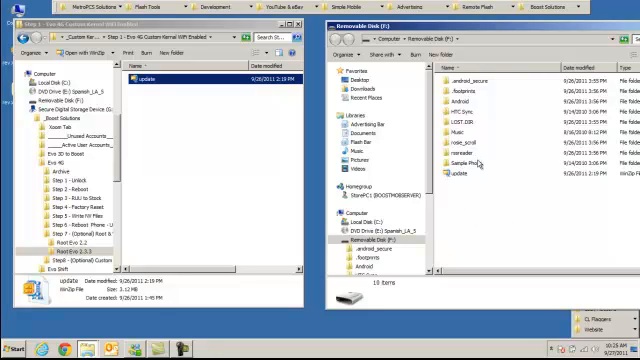
mouse_move(477, 190)
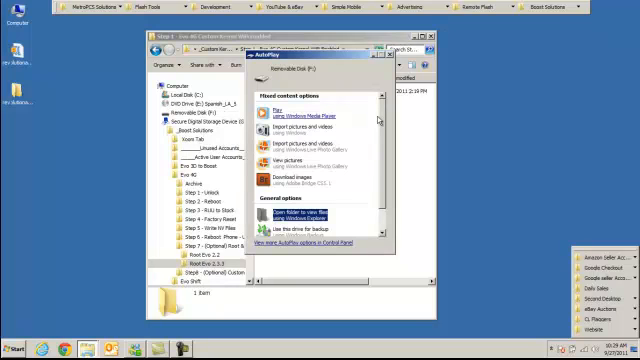
Open the removable disk's files and the Step 2 SuperUser folder.
left_click(305, 216)
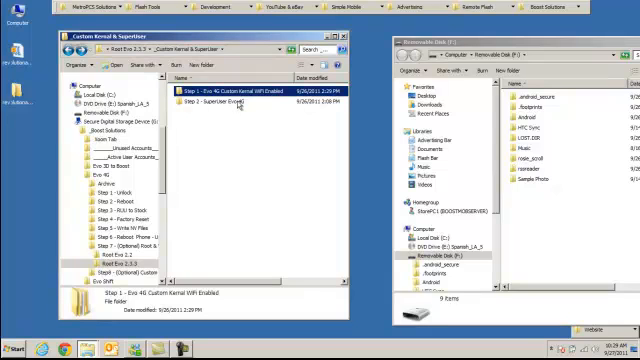
double_click(218, 104)
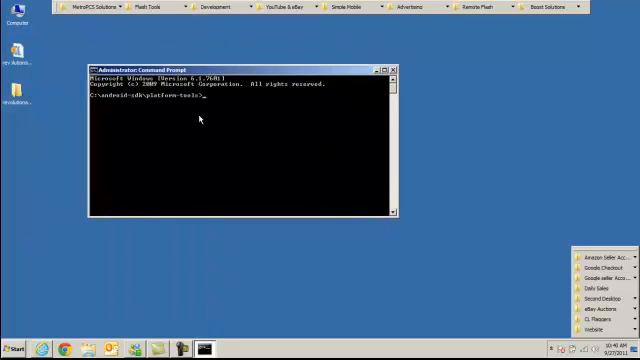
Run 'adb shell' and 'su' to get the phone's # root prompt.
type("adb shell")
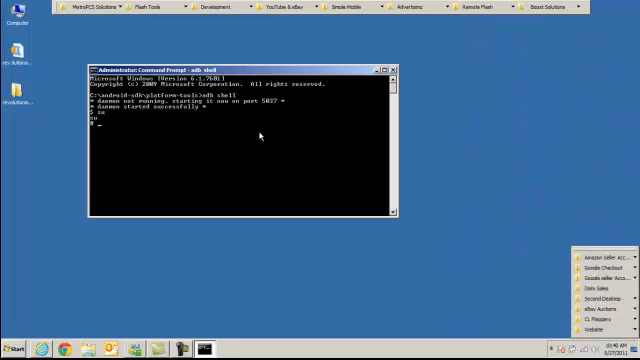
mouse_move(150, 132)
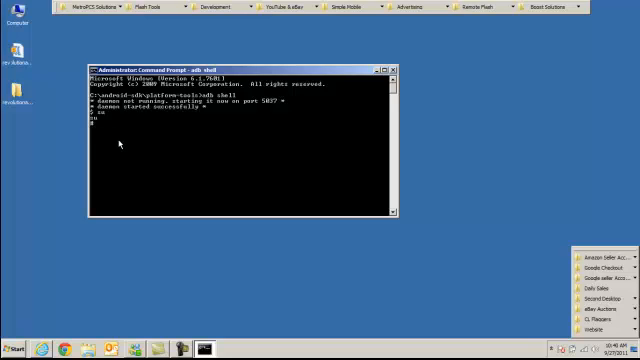
Exit the root shell and run 'adb install wifitether.apk'.
type("exit")
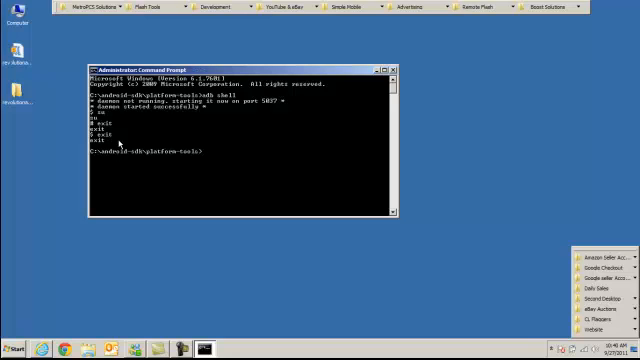
type("adb install wi")
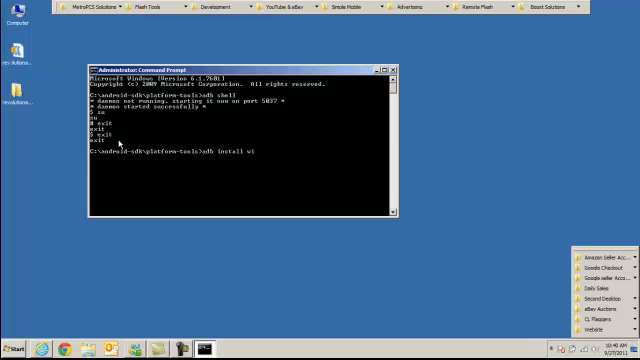
type("fitether.")
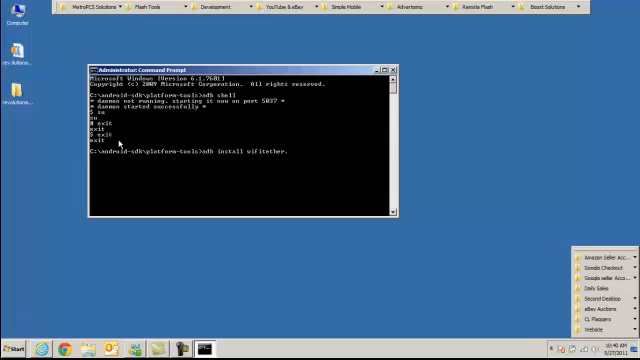
key("Return")
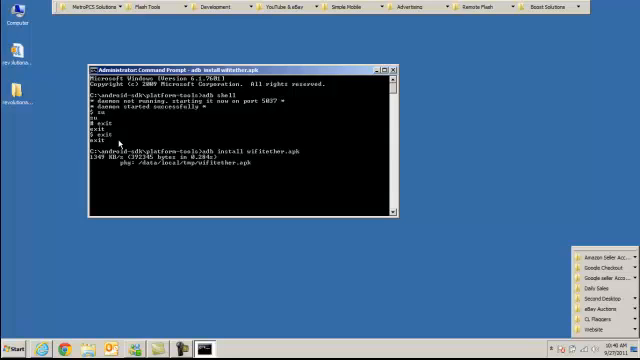